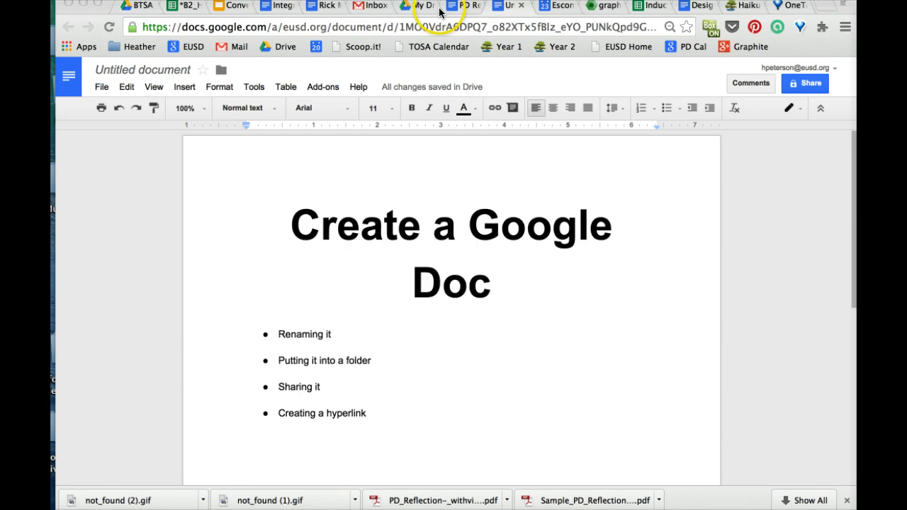
Open Google Drive from the Gmail inbox through the Google apps grid
left_click(369, 6)
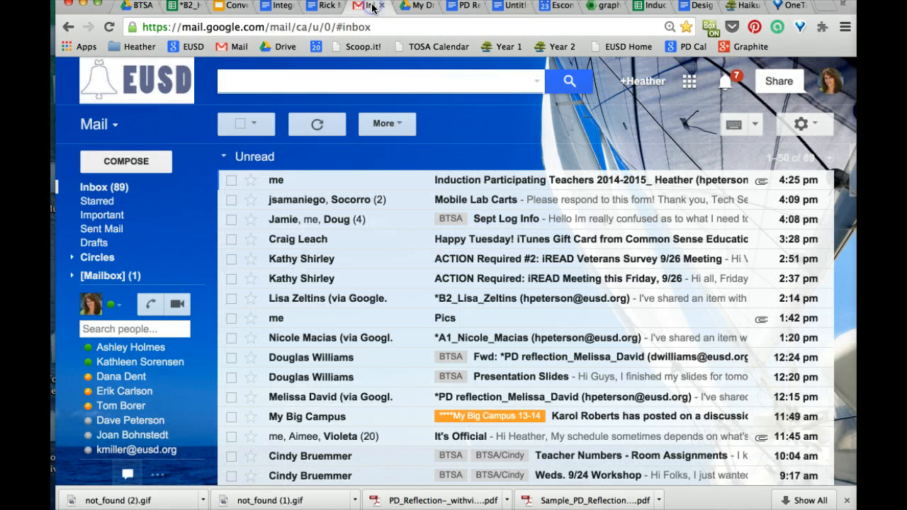
left_click(689, 80)
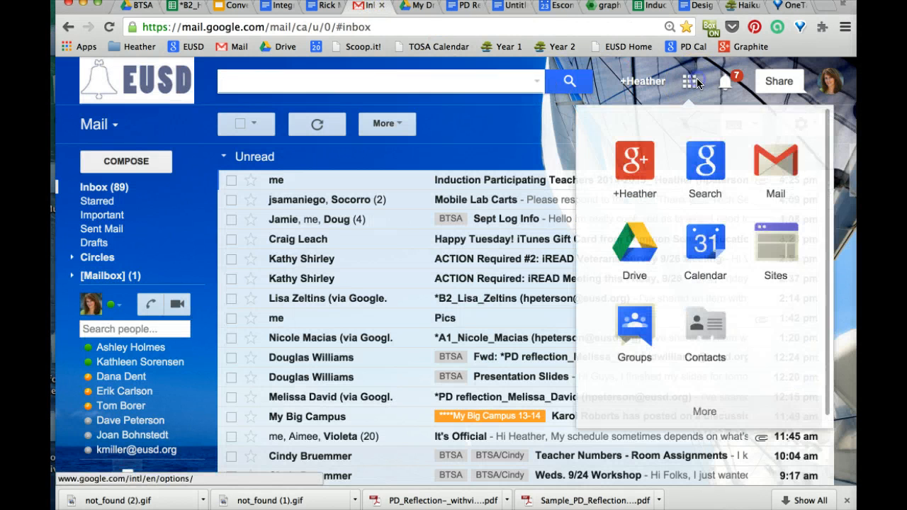
left_click(633, 243)
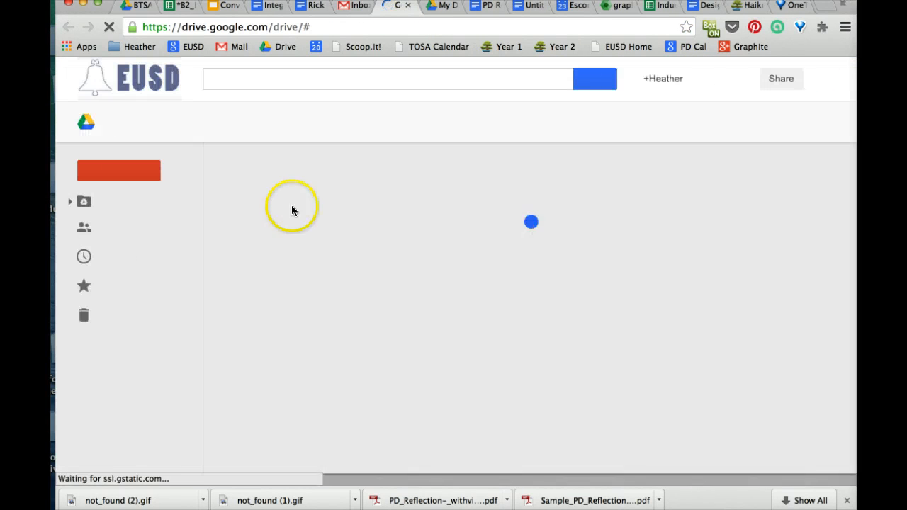
Create a blank Google Docs document from Drive's New menu
left_click(118, 170)
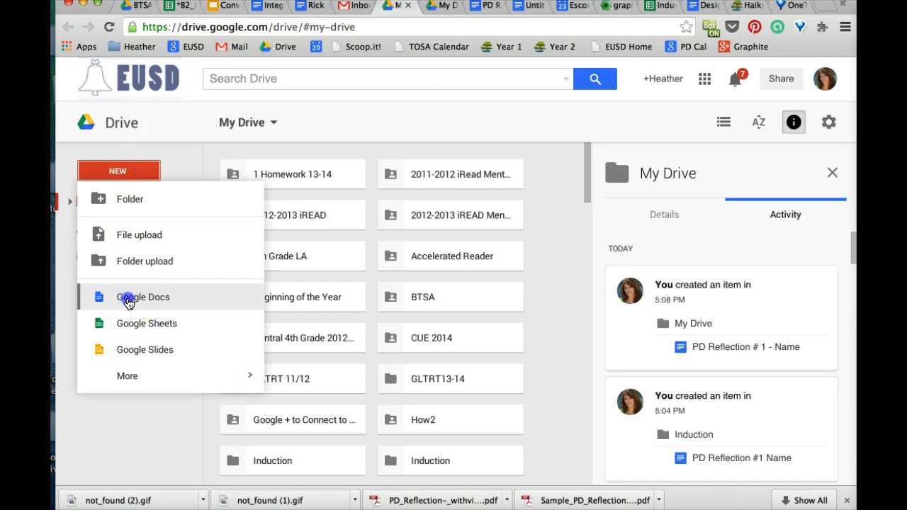
left_click(143, 296)
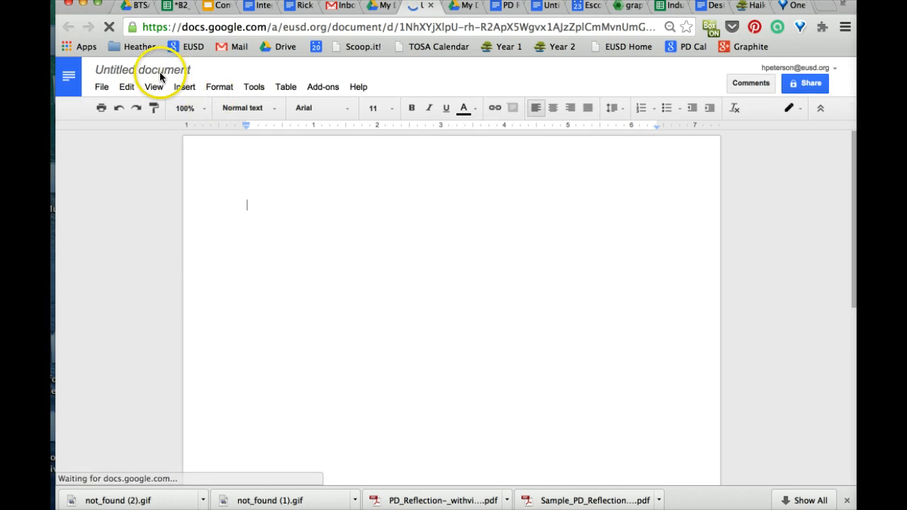
Rename the untitled document to 'PD Reflection #1 Name'
left_click(142, 70)
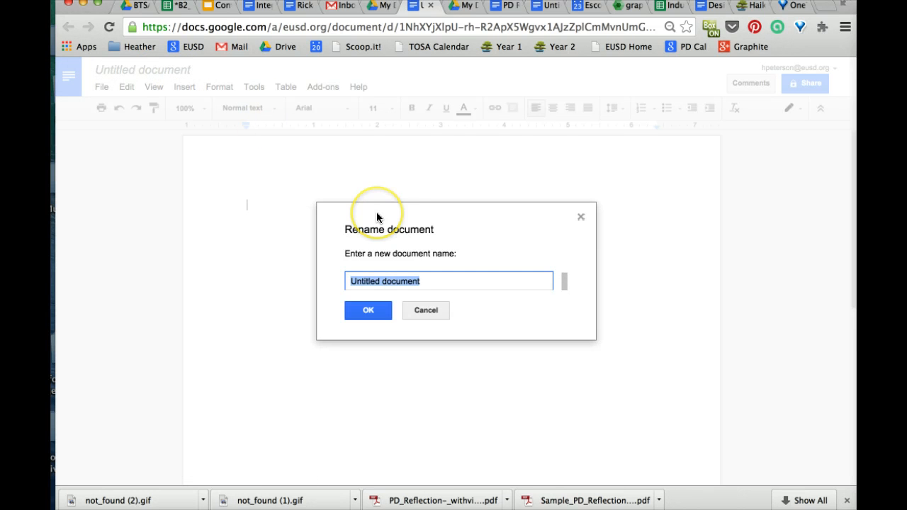
type("PD Reflection #1 Name")
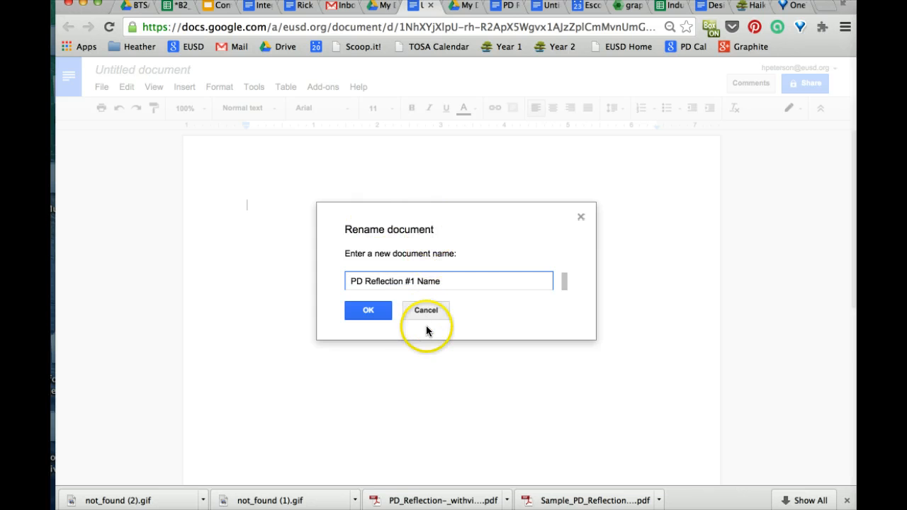
left_click(368, 310)
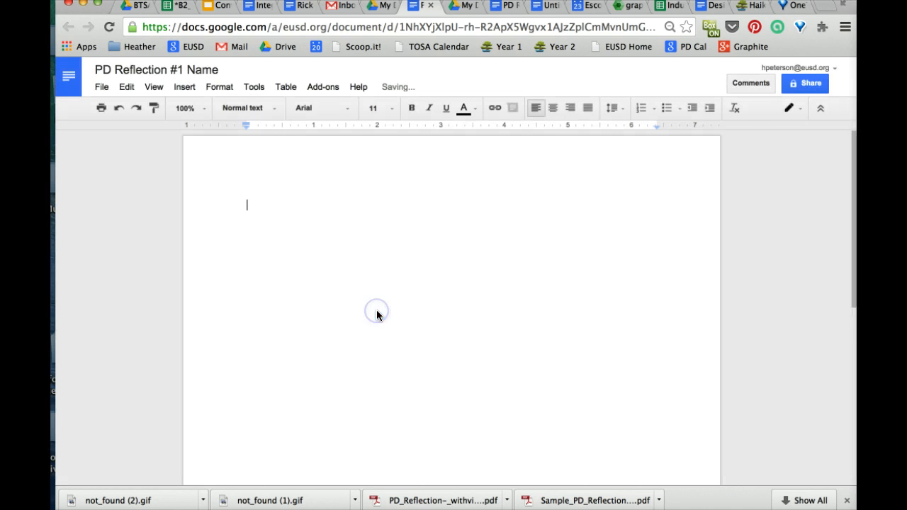
mouse_move(323, 227)
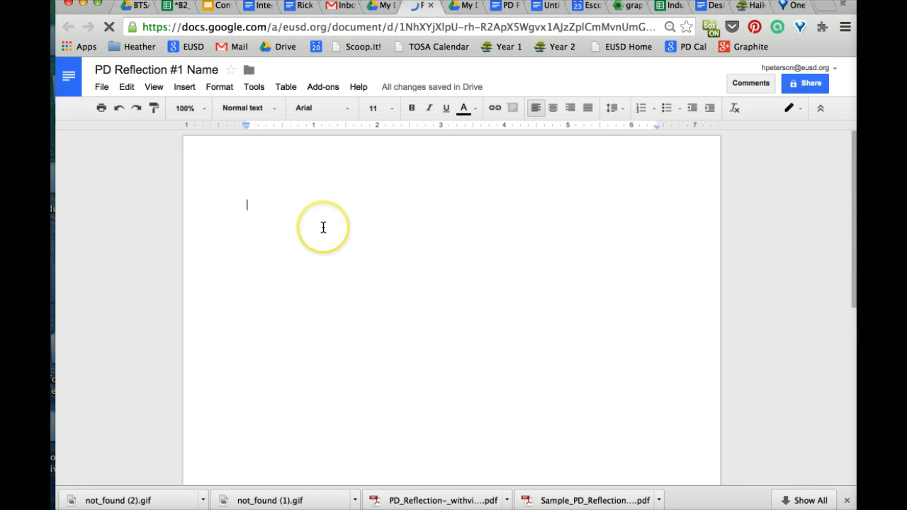
mouse_move(285, 175)
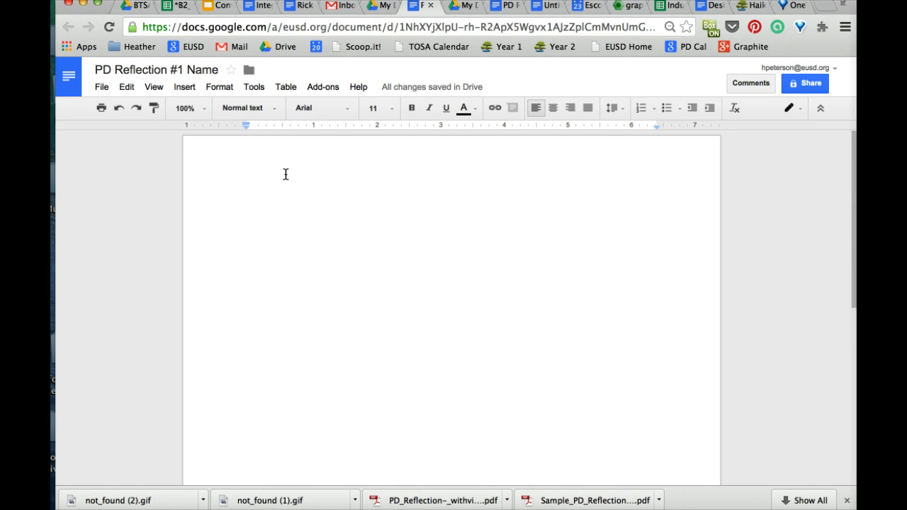
Type 'Rick Morris' as the document's first line and select it
type("Rick")
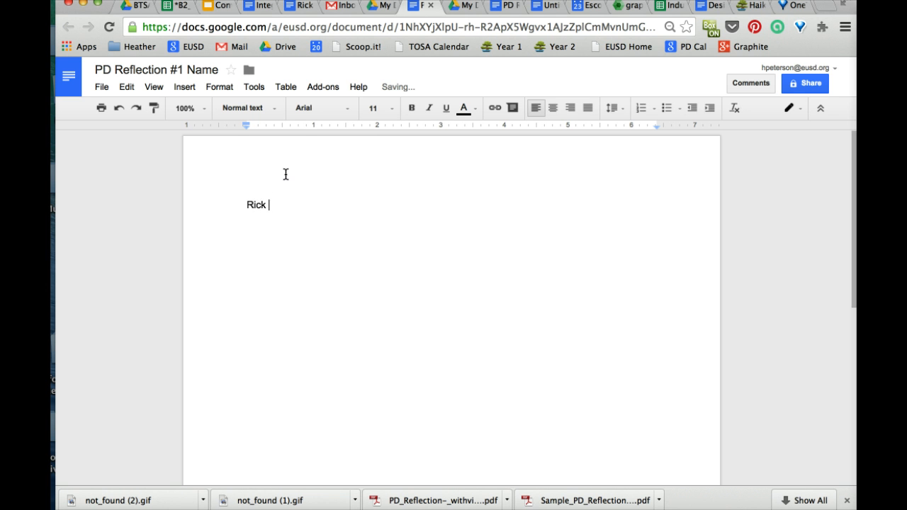
type("Morr")
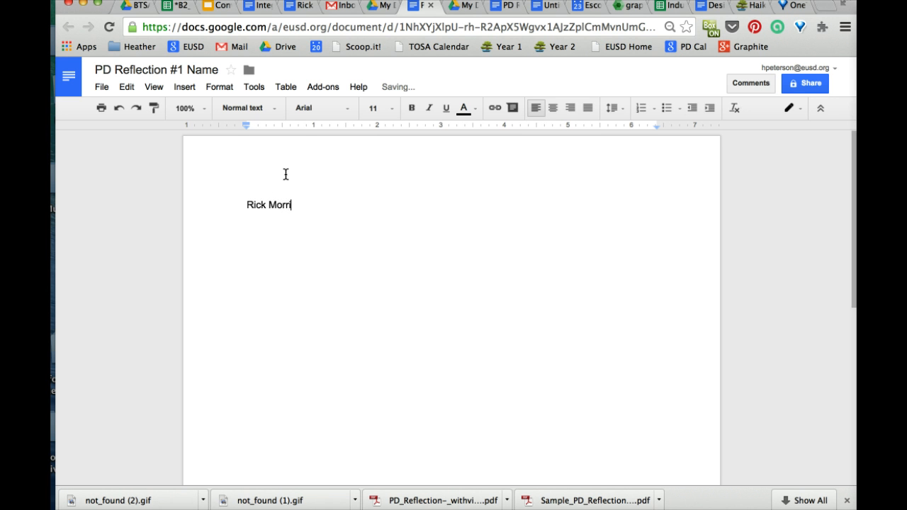
type("is")
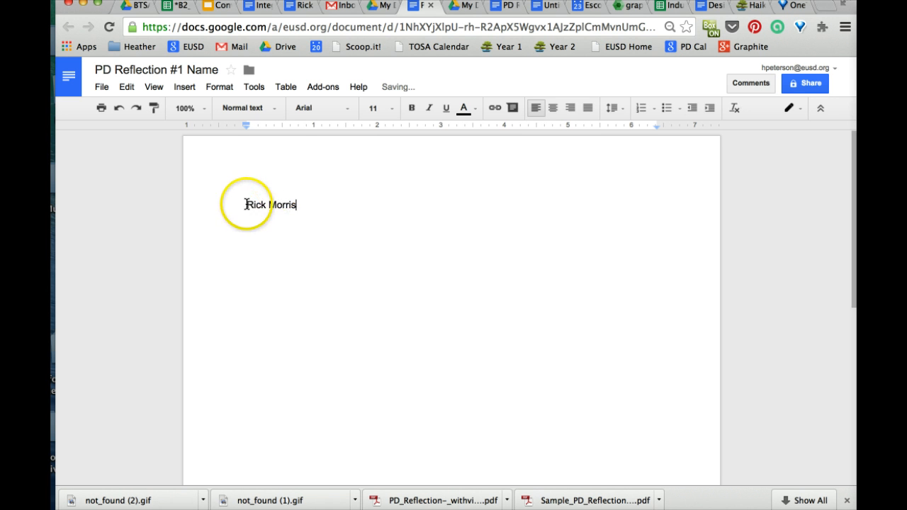
double_click(271, 205)
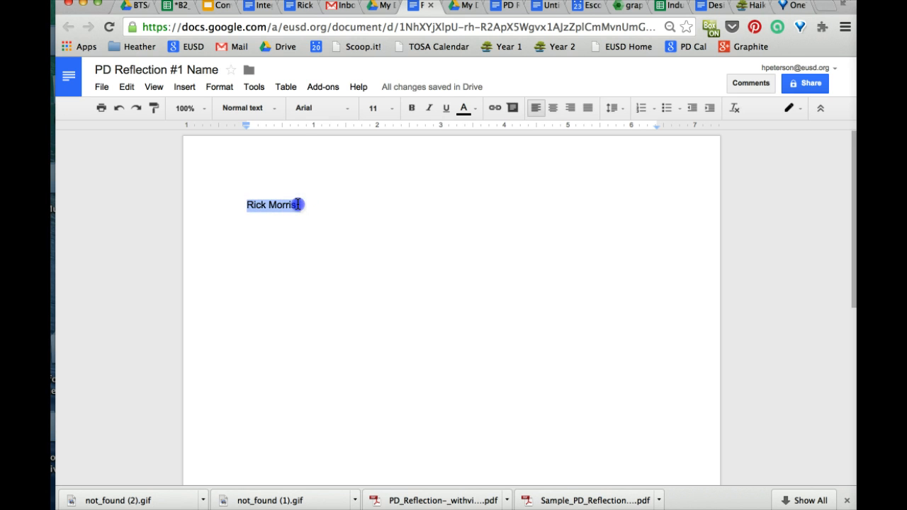
mouse_move(355, 37)
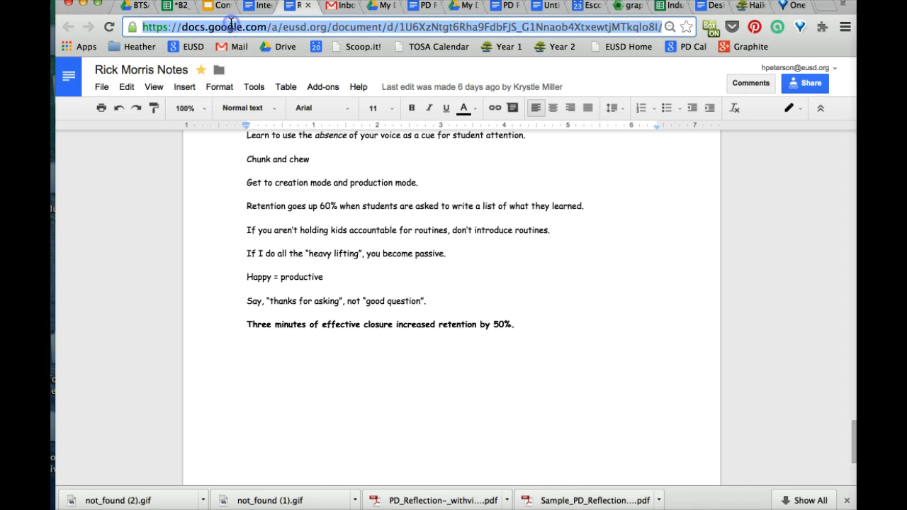
mouse_move(351, 15)
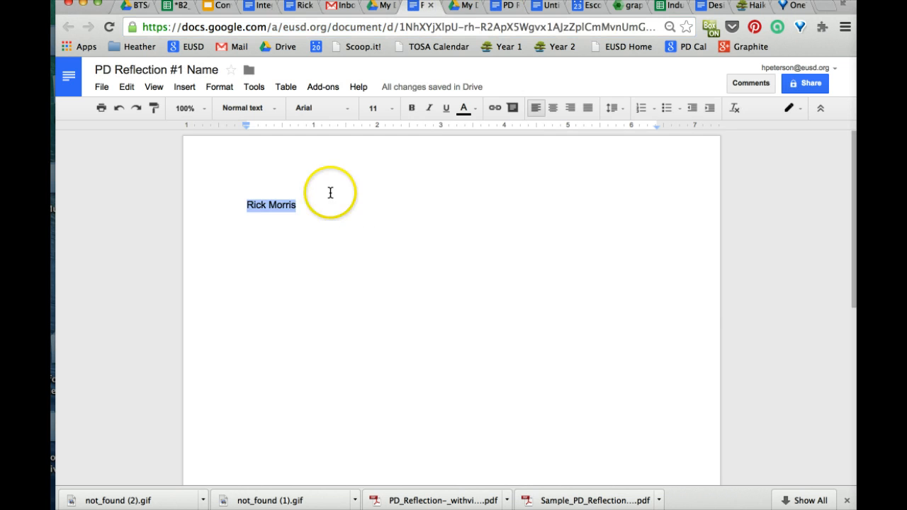
left_click(299, 205)
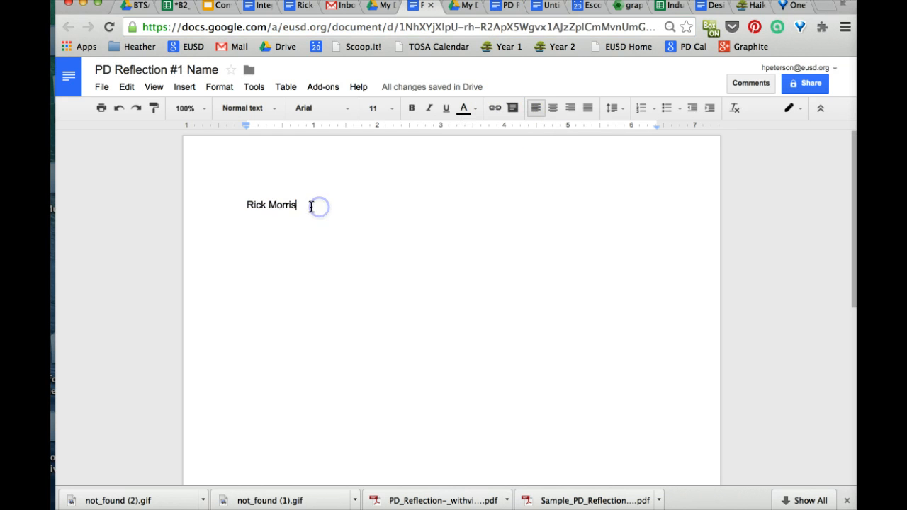
left_click(495, 108)
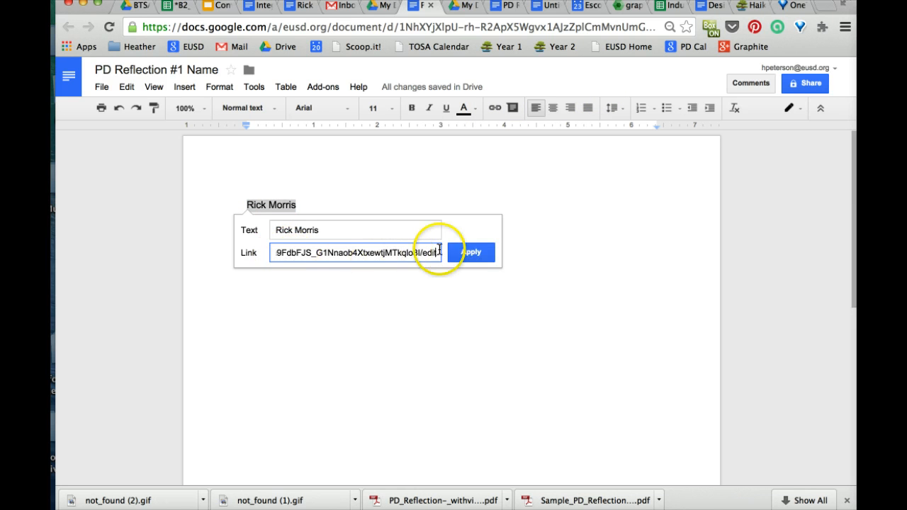
left_click(471, 252)
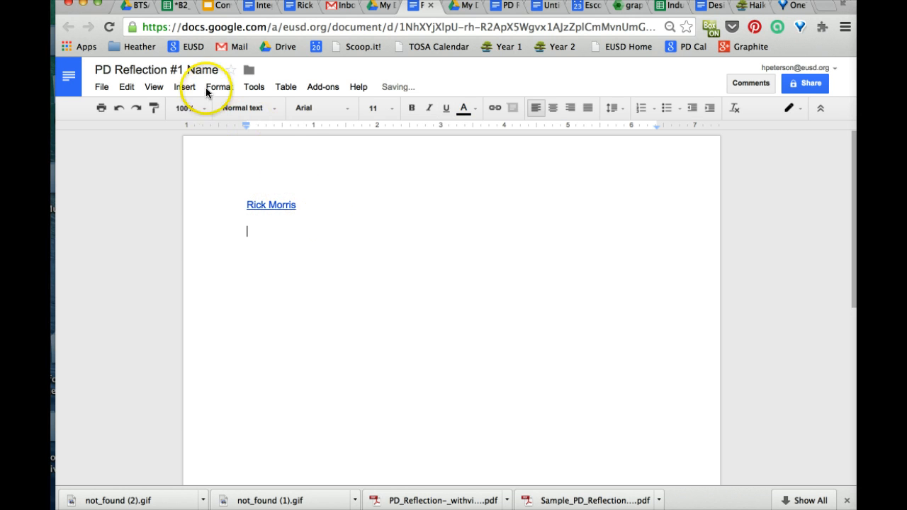
left_click(187, 86)
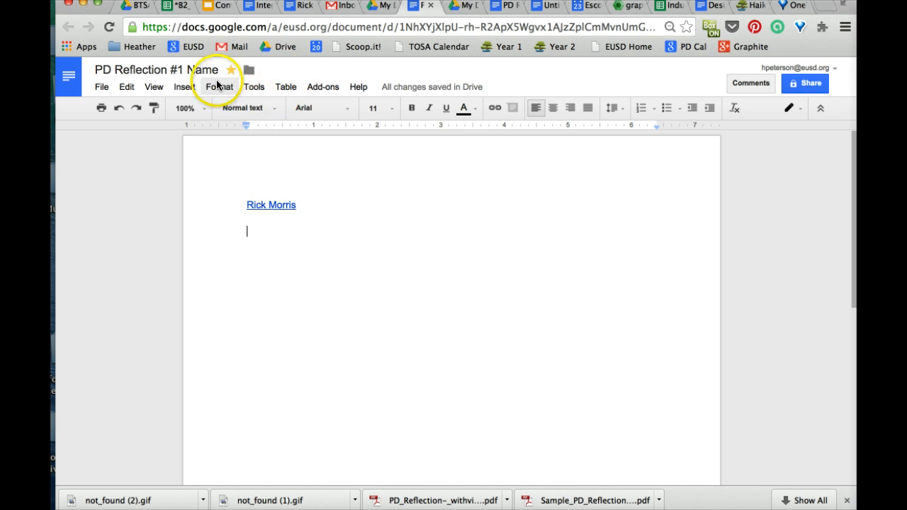
mouse_move(247, 69)
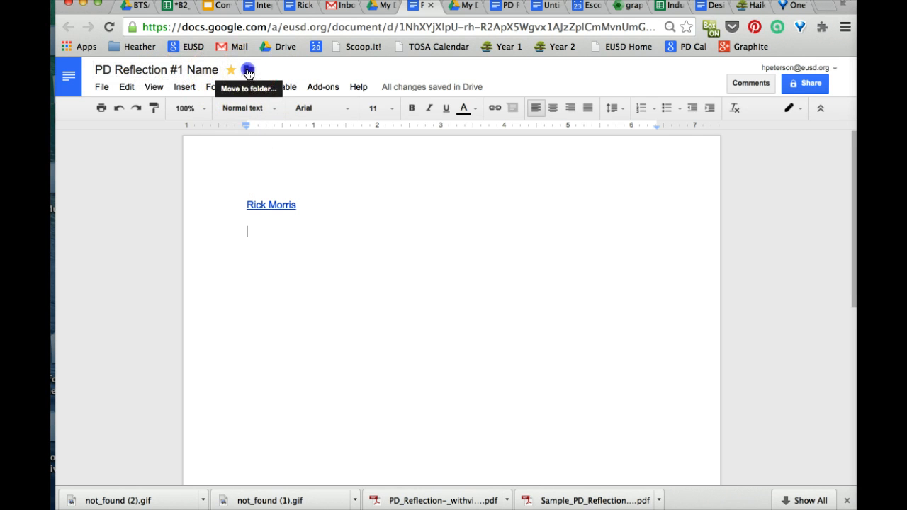
left_click(248, 69)
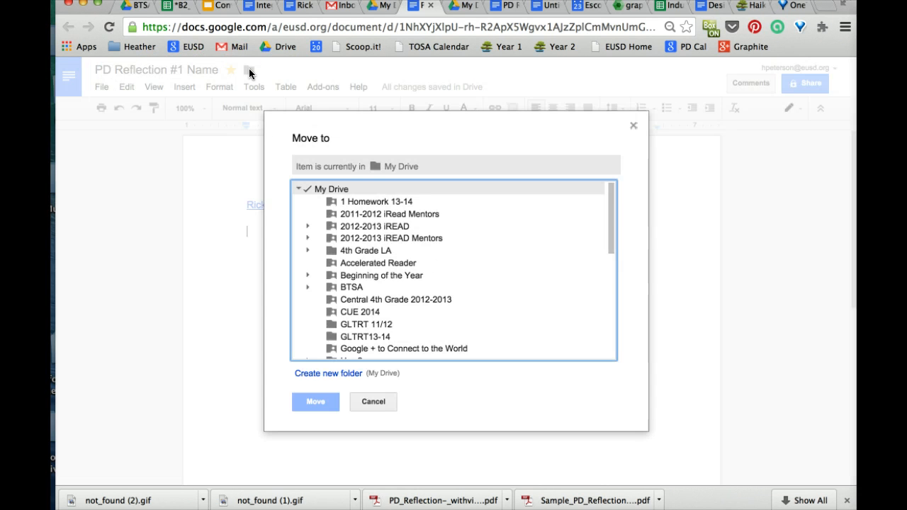
mouse_move(333, 312)
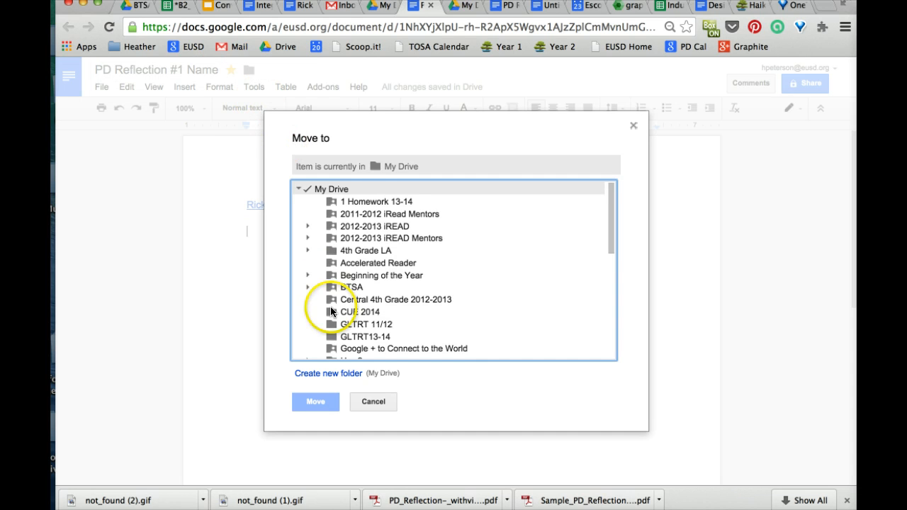
scroll("down", 3)
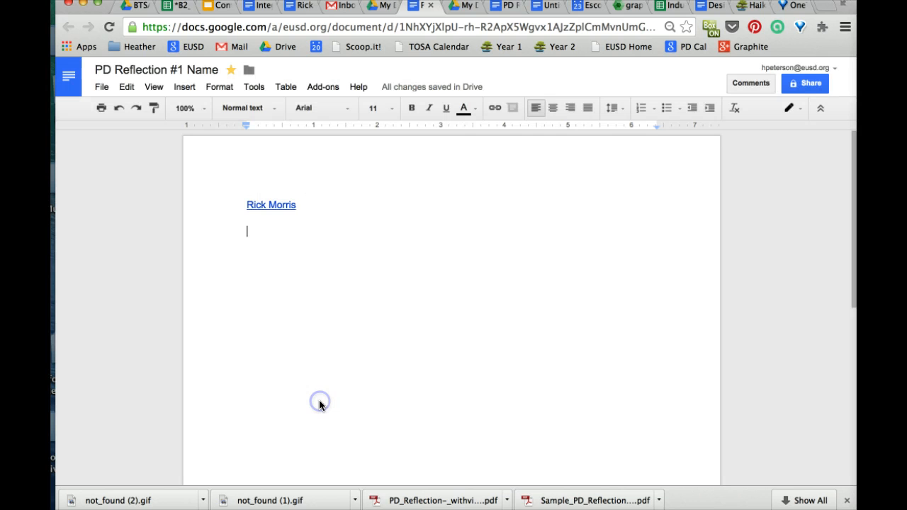
mouse_move(677, 160)
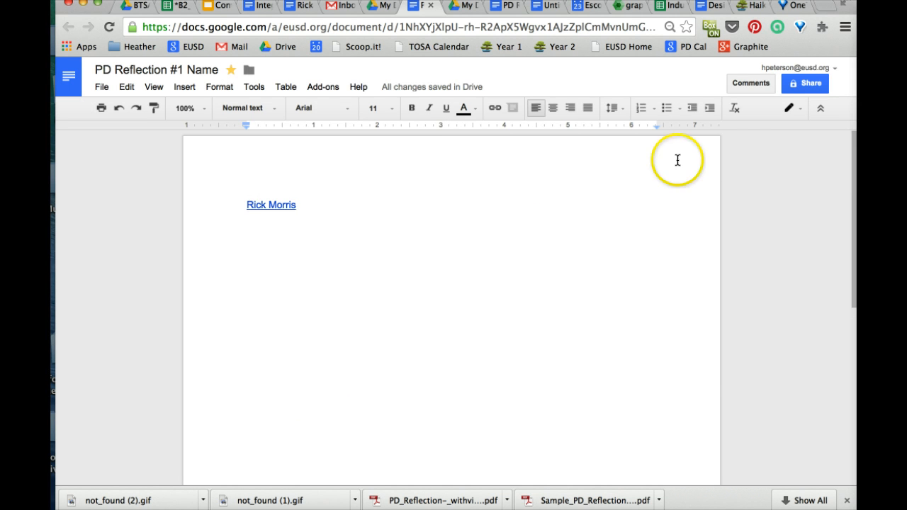
left_click(805, 83)
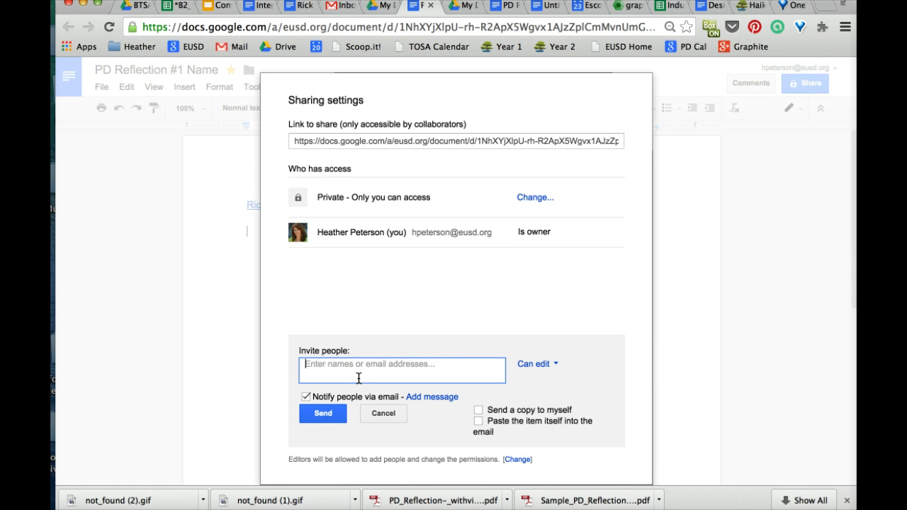
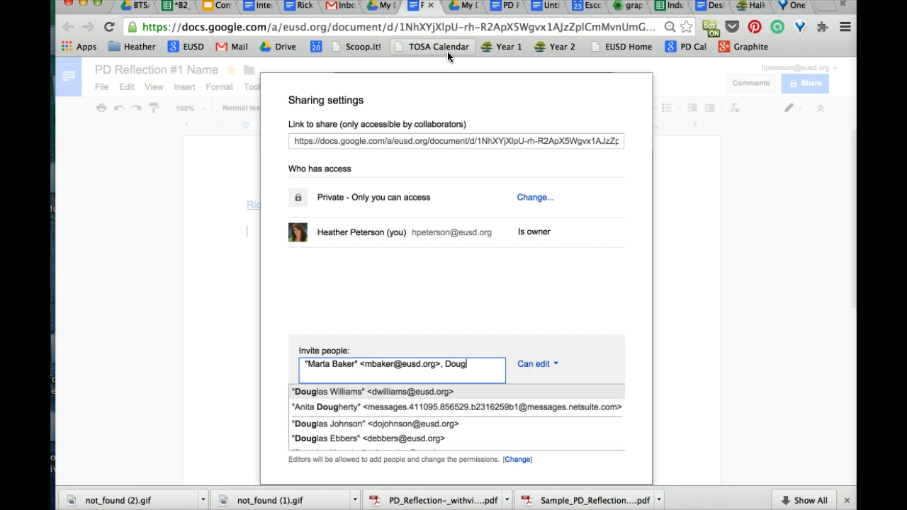
left_click(354, 392)
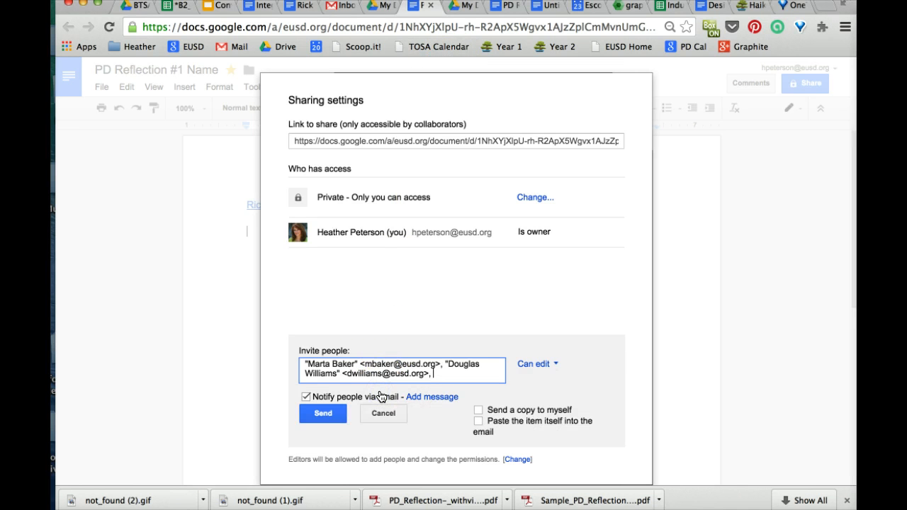
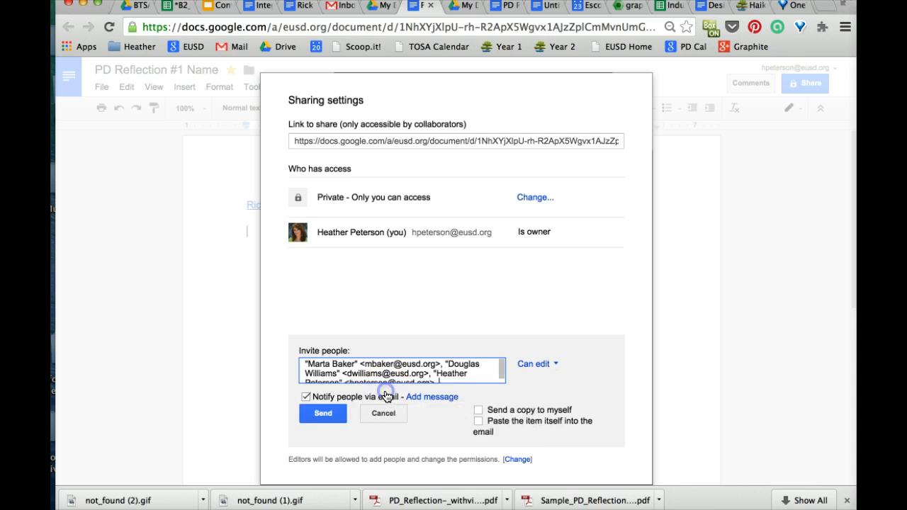
type("Erik")
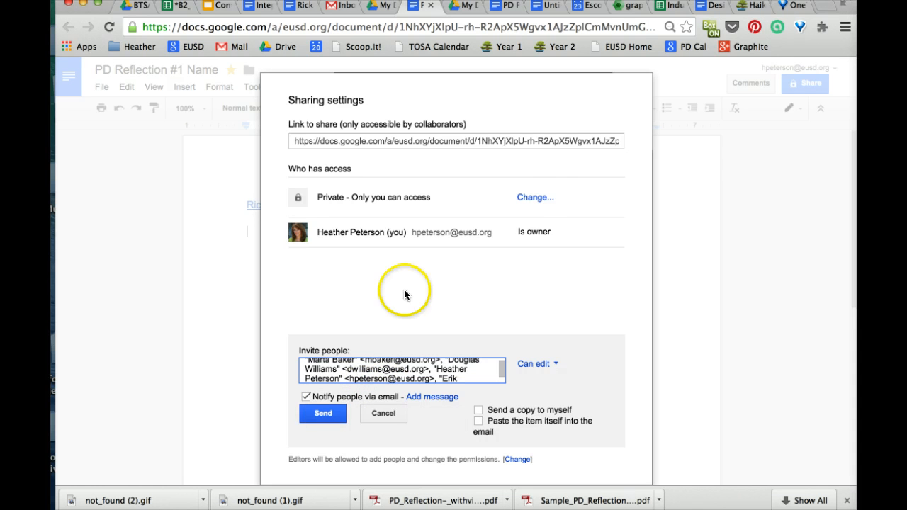
left_click(534, 197)
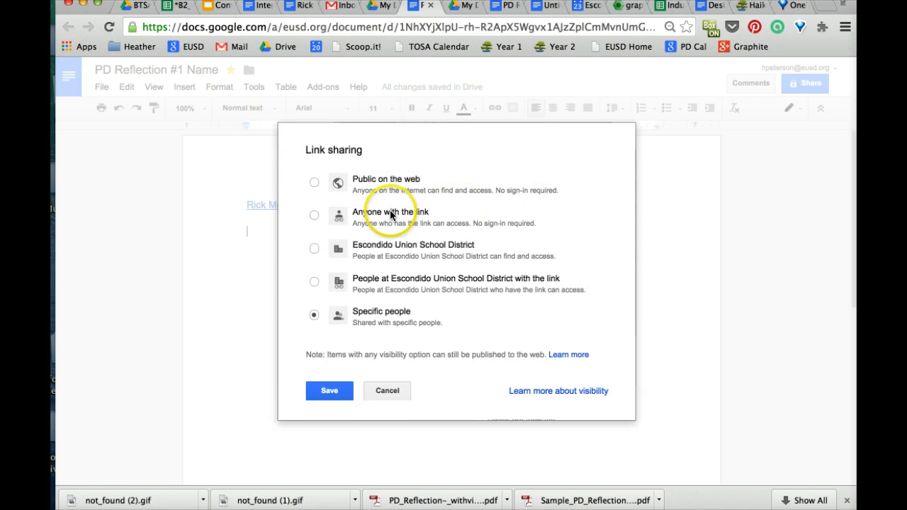
Set access to 'Anyone with the link', save, send the invitations, and finish
left_click(314, 215)
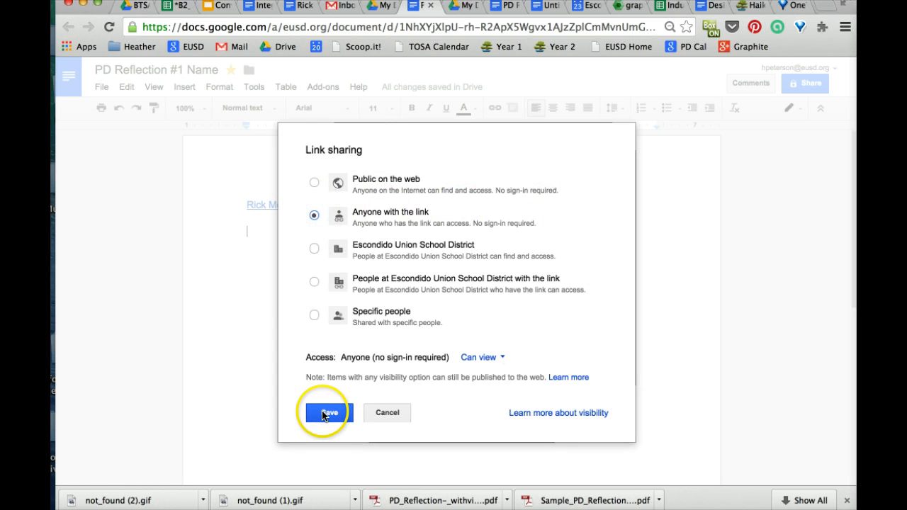
left_click(329, 412)
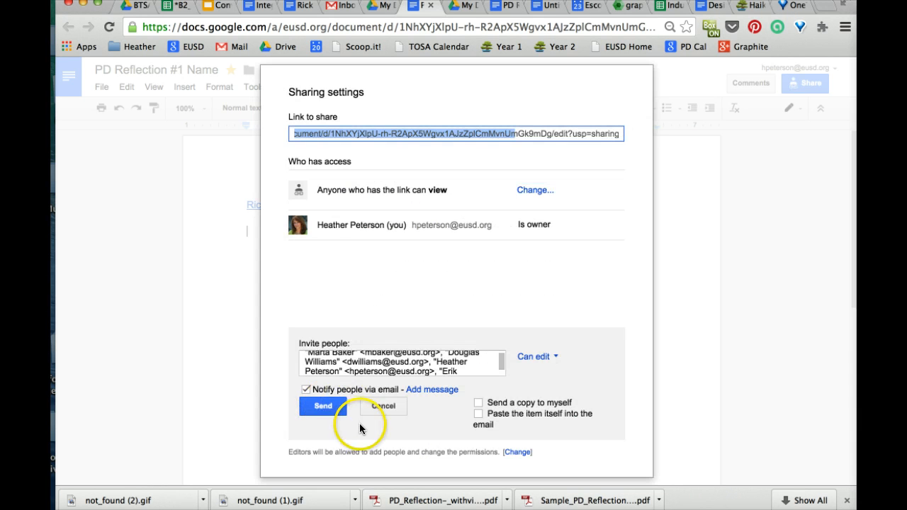
left_click(323, 405)
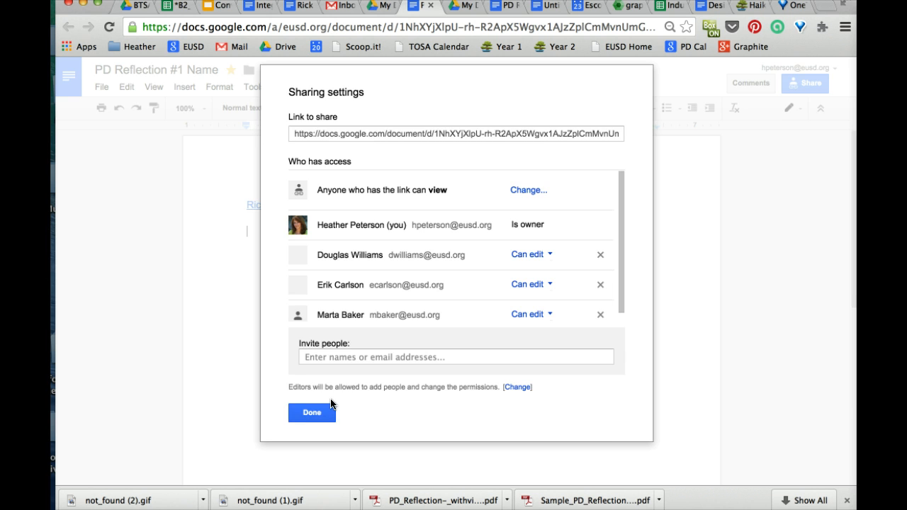
left_click(312, 412)
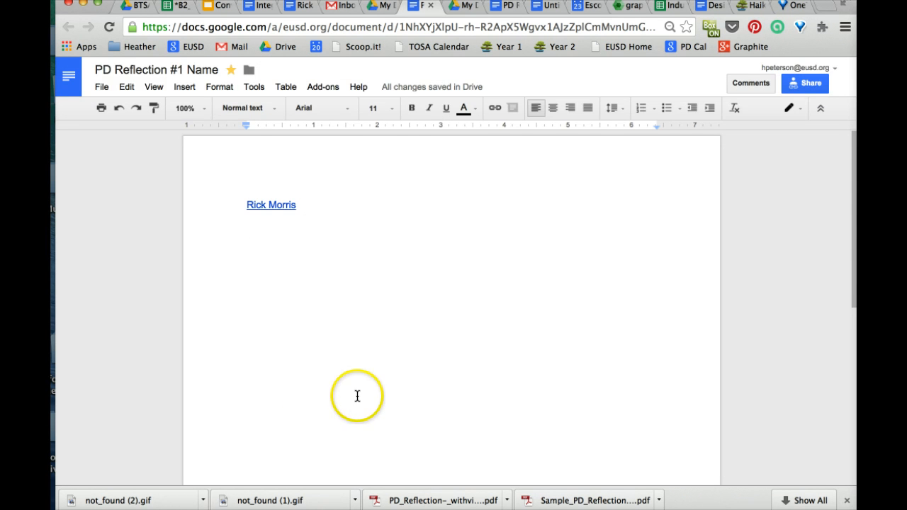
mouse_move(515, 10)
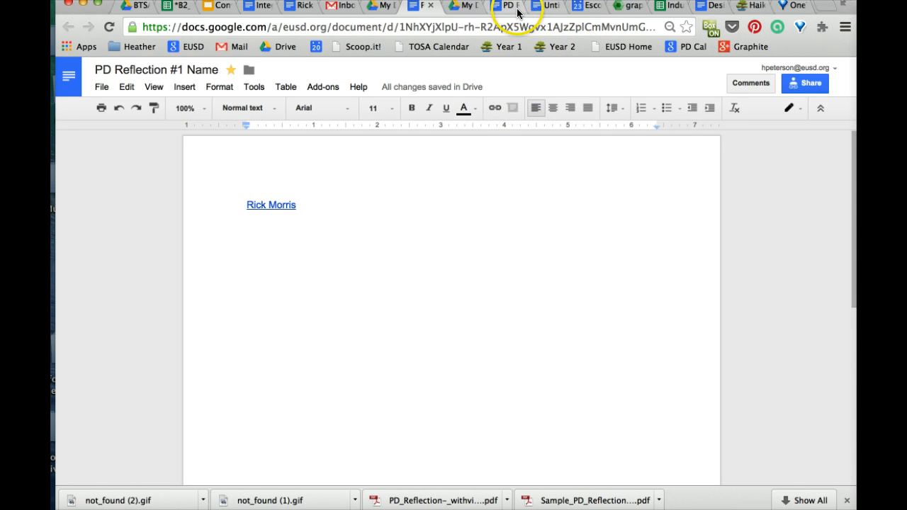
left_click(545, 5)
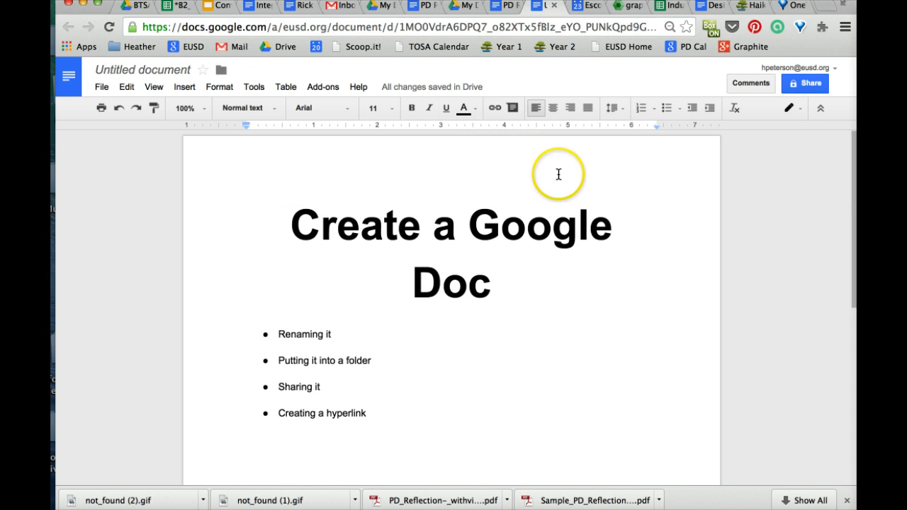
mouse_move(577, 223)
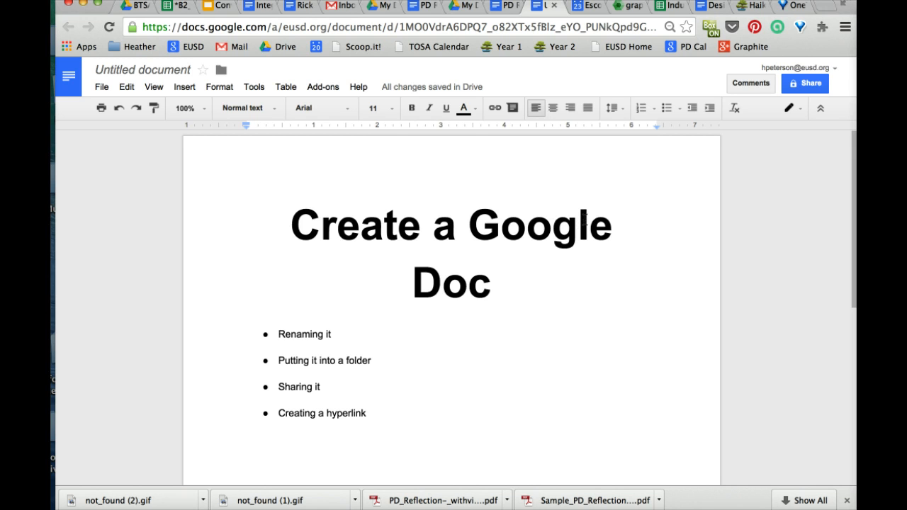
mouse_move(518, 249)
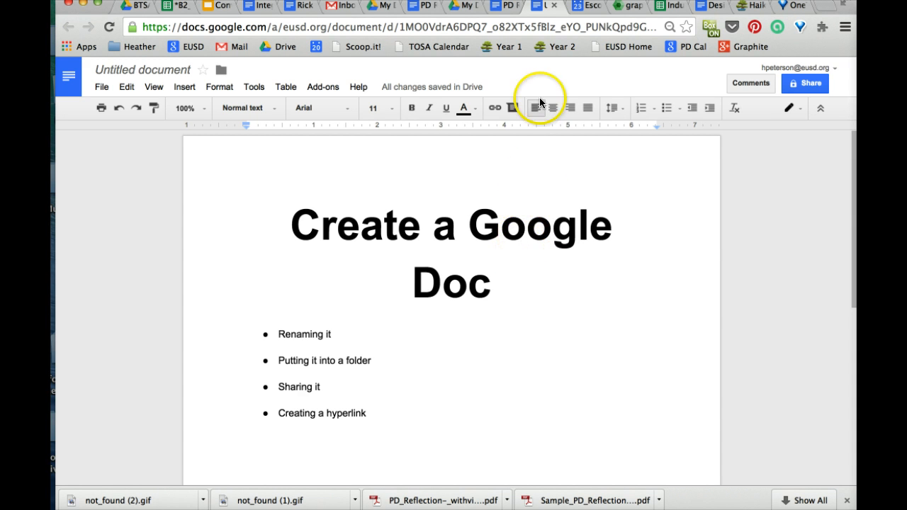
left_click(413, 5)
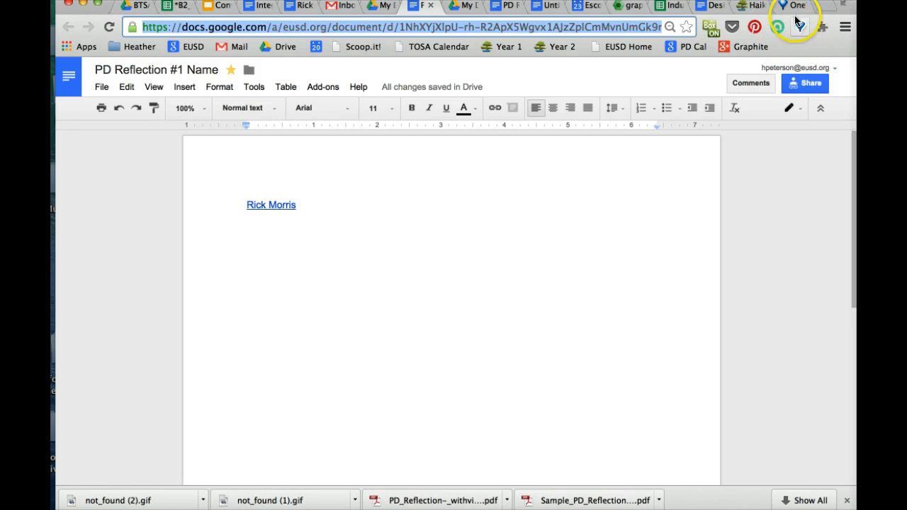
mouse_move(616, 99)
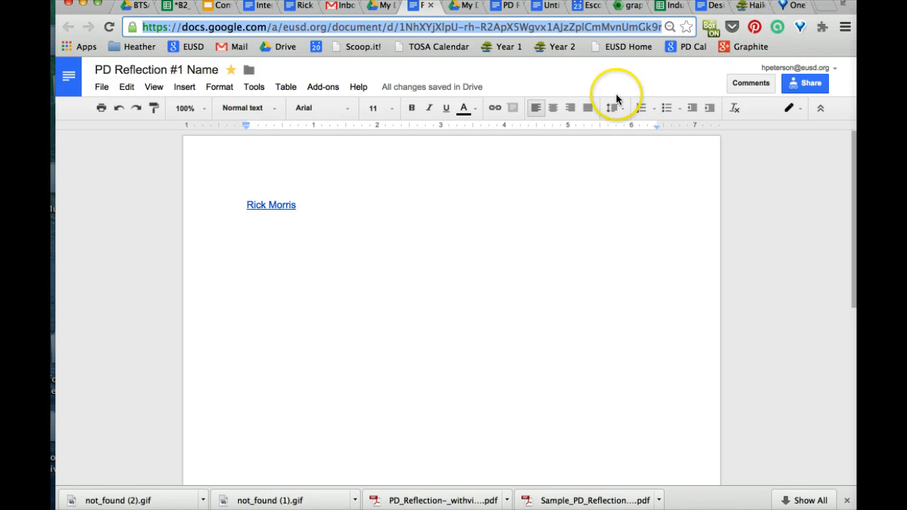